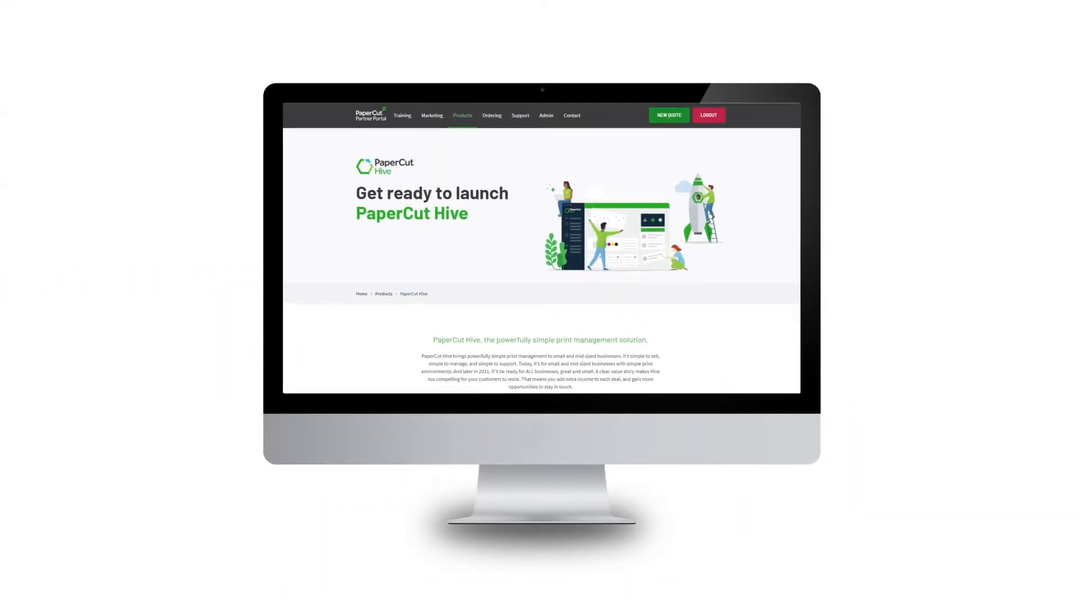
# Scroll the PaperCut Hive product page down past the print management introduction.
pyautogui.scroll(-3)
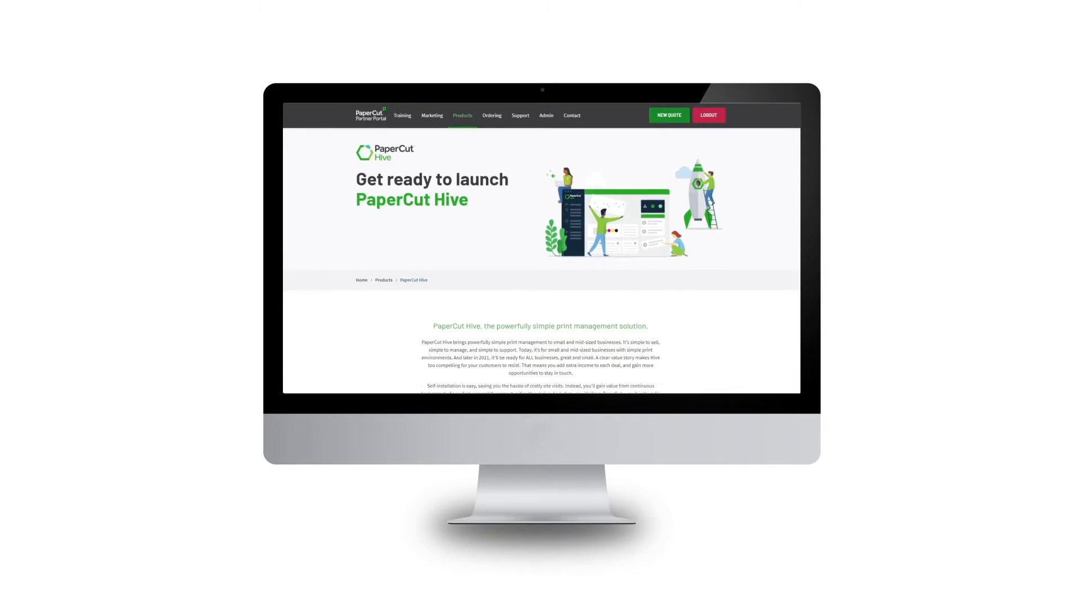
pyautogui.scroll(-3)
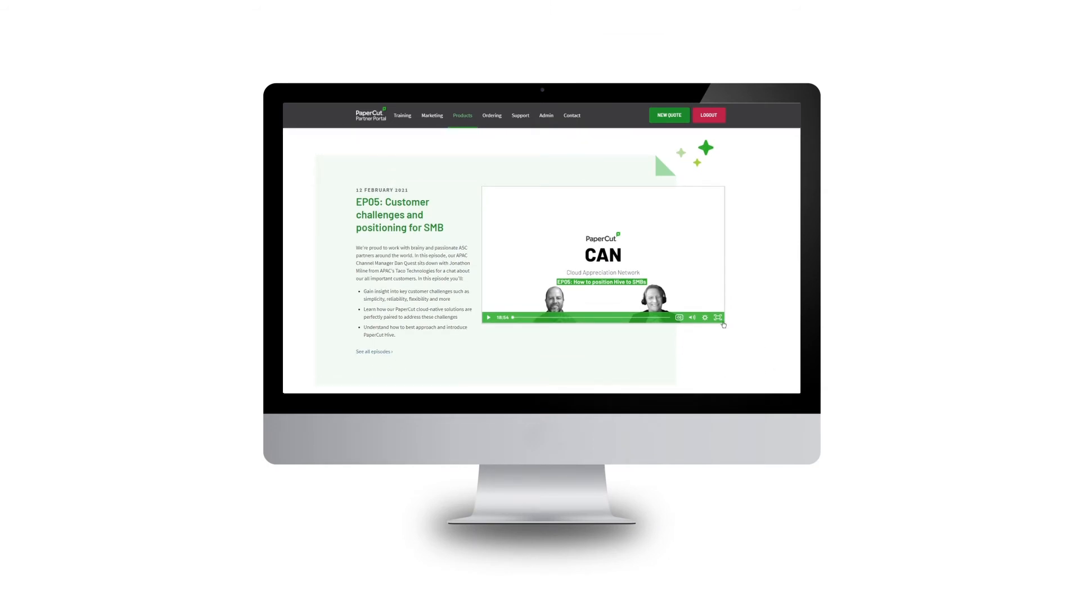
# Play the EP05 'Customer challenges and positioning for SMB' episode video.
pyautogui.click(717, 317)
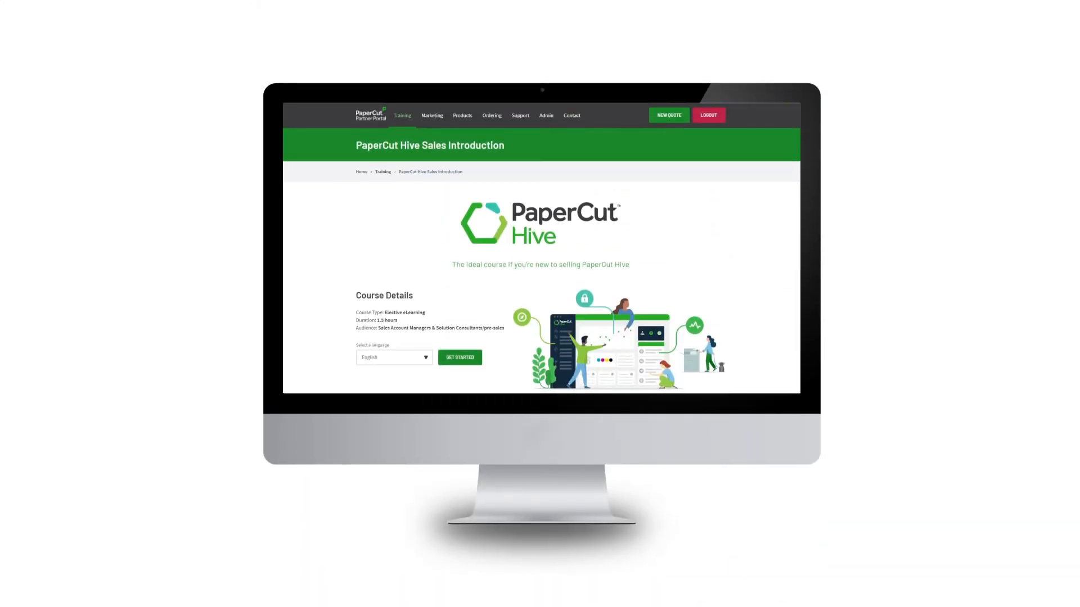
# Scroll to the Hive Sales Introduction course details, then move on to Marketing.
pyautogui.scroll(-3)
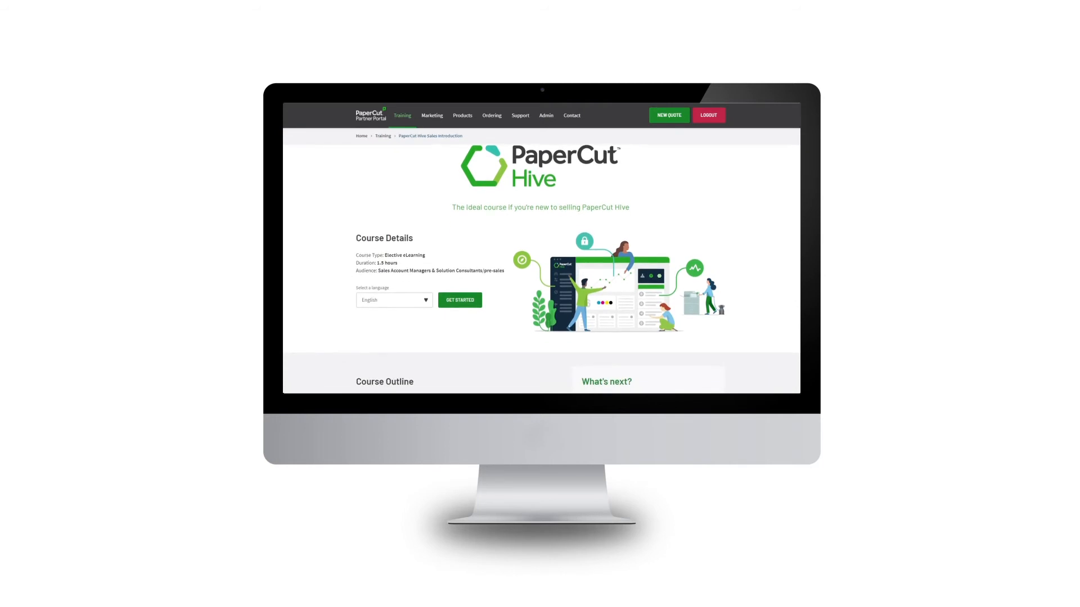
pyautogui.click(432, 115)
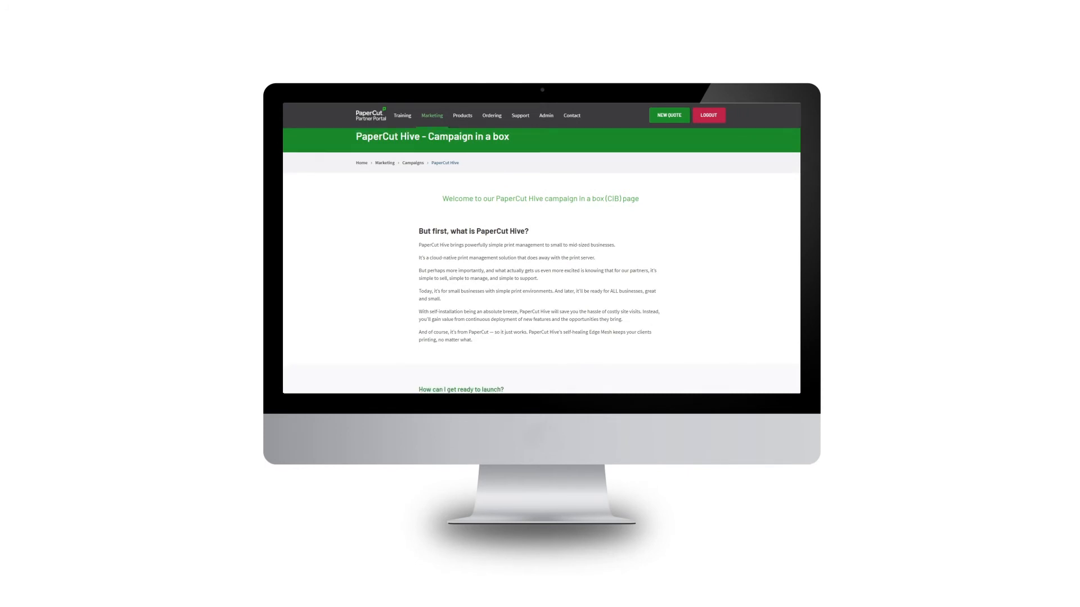
# Scroll down to the 'How can I get ready to launch?' resource table.
pyautogui.scroll(-3)
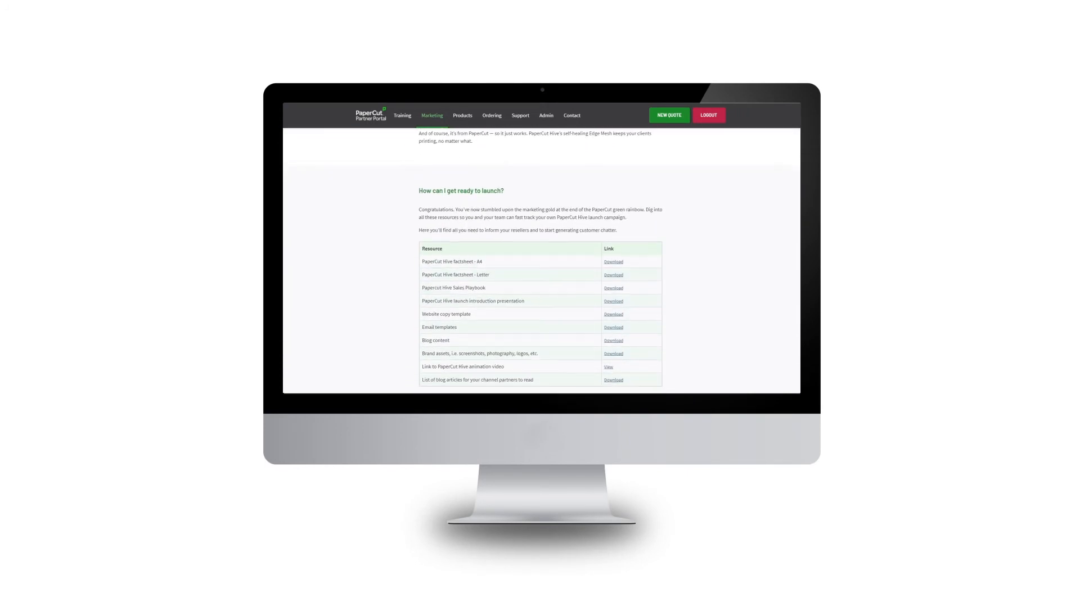
pyautogui.scroll(-3)
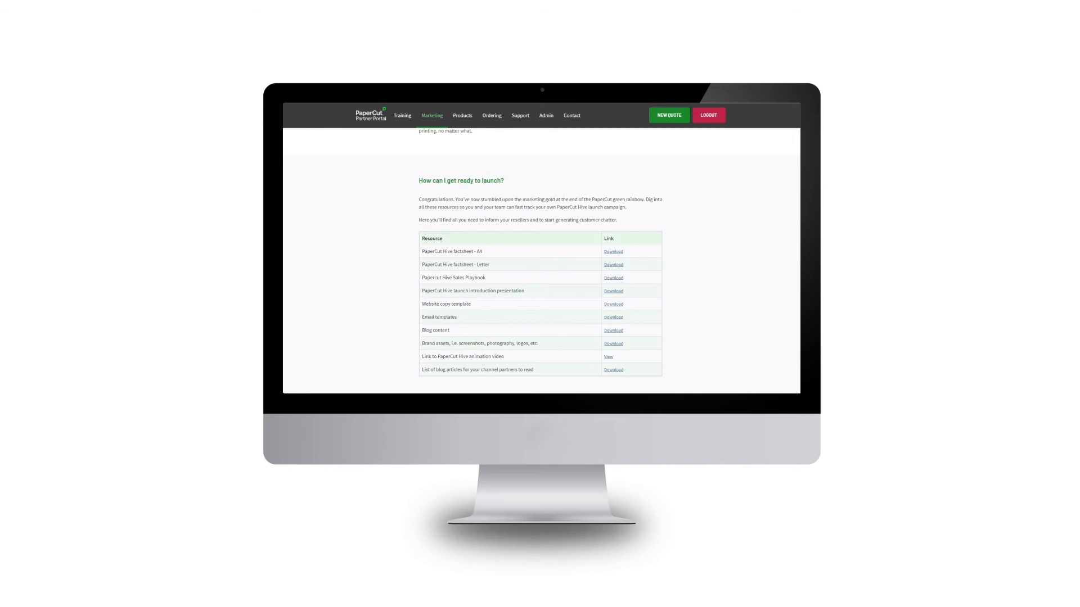